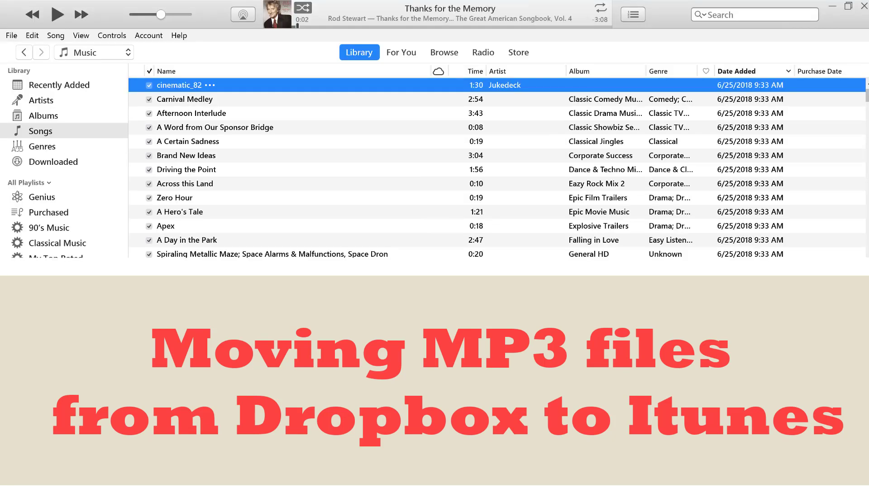
mouse_move(213, 109)
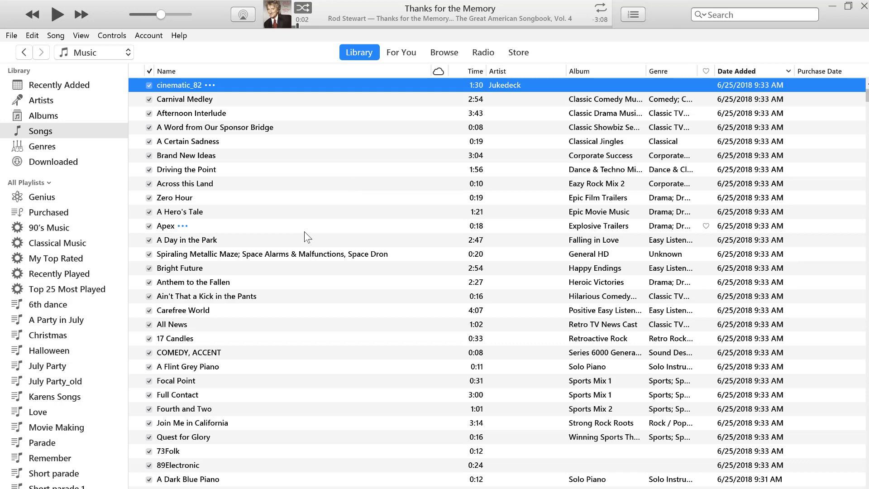
mouse_move(481, 102)
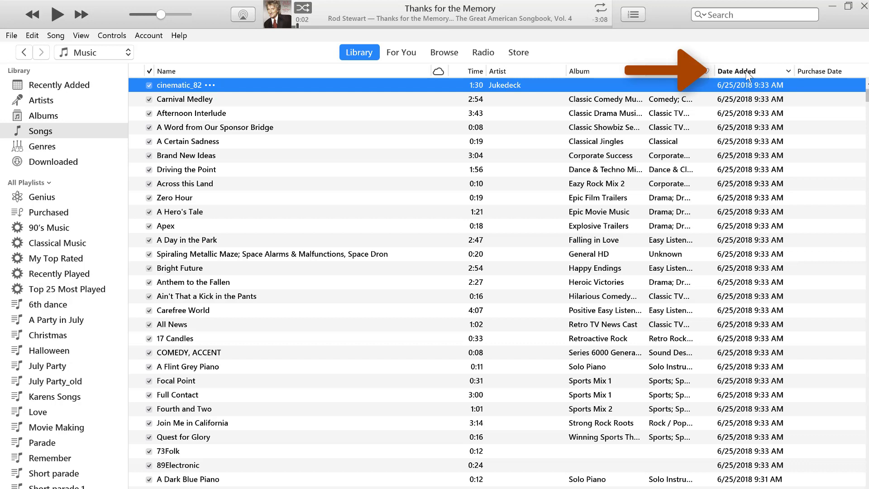
mouse_move(761, 76)
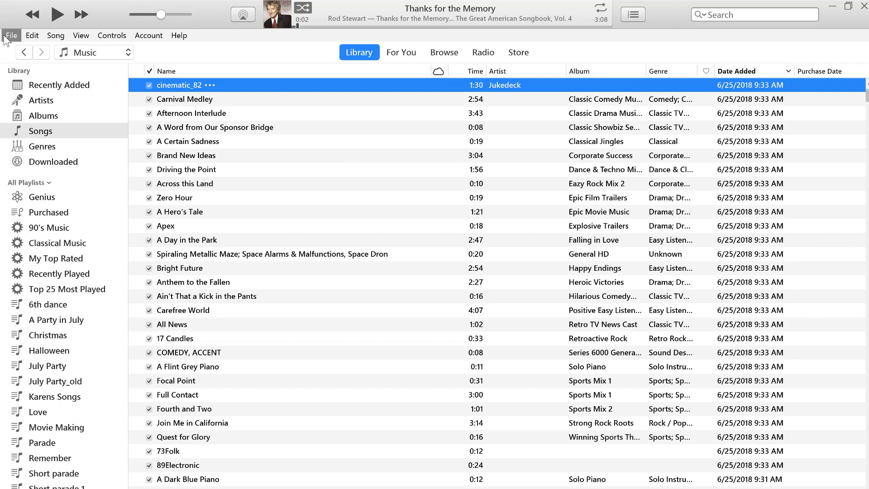
Add 38Piano.mp3 from Dropbox > move to different folder > Move 2 Itunes to the library
click(11, 35)
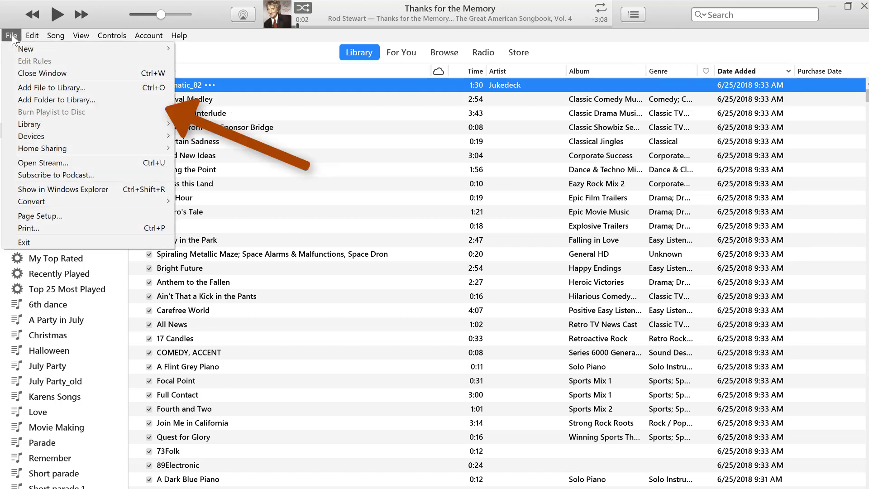
mouse_move(55, 100)
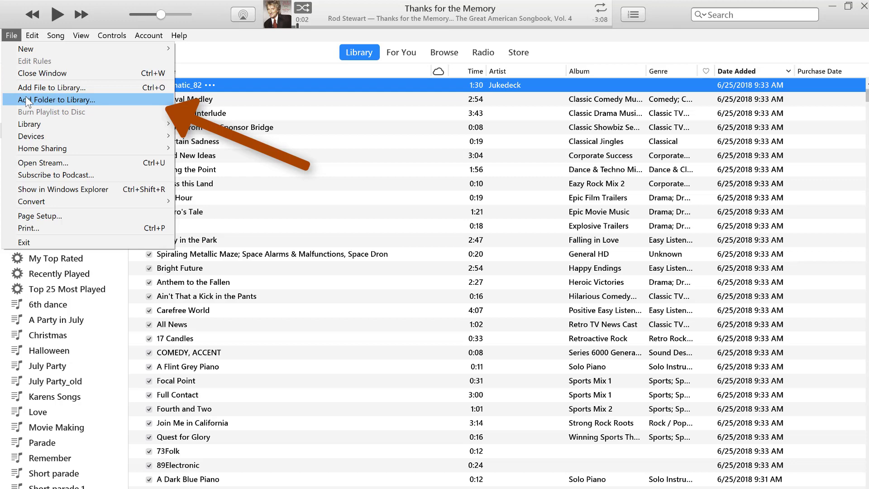
mouse_move(52, 88)
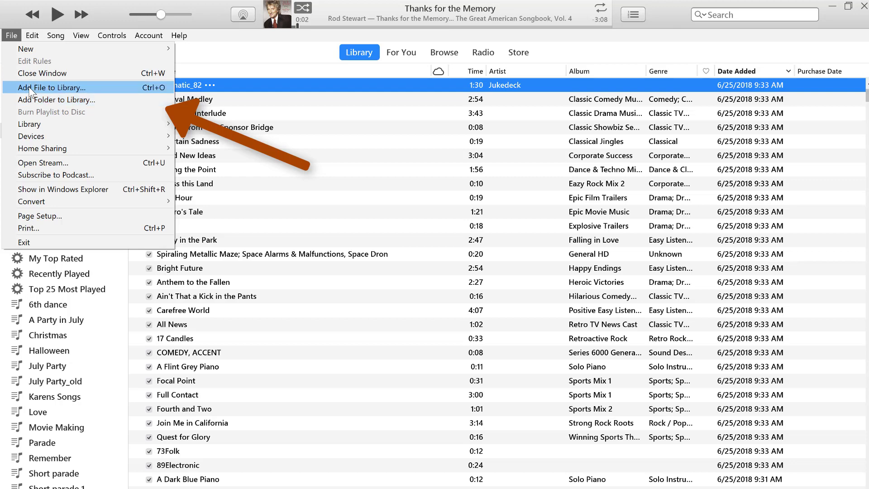
click(53, 87)
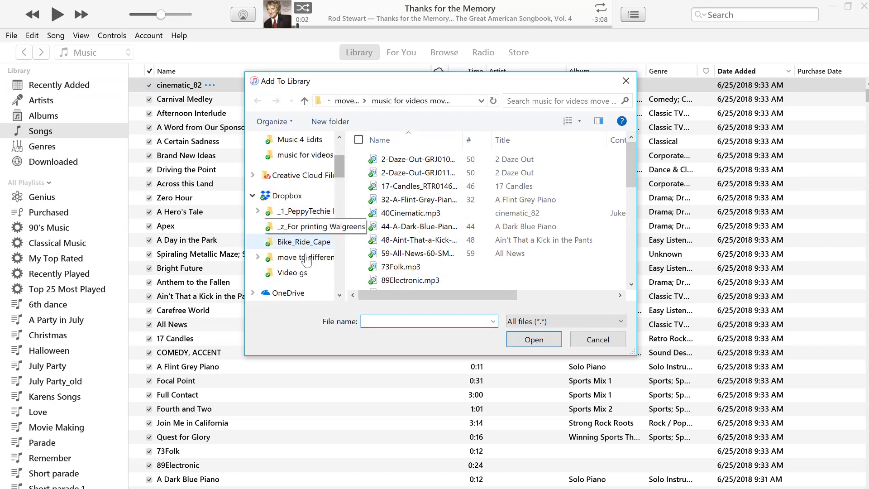
click(318, 257)
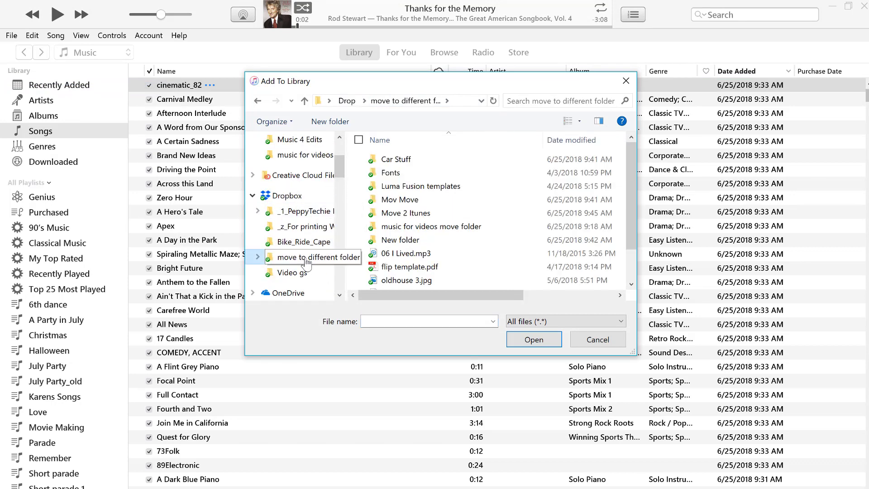
click(405, 212)
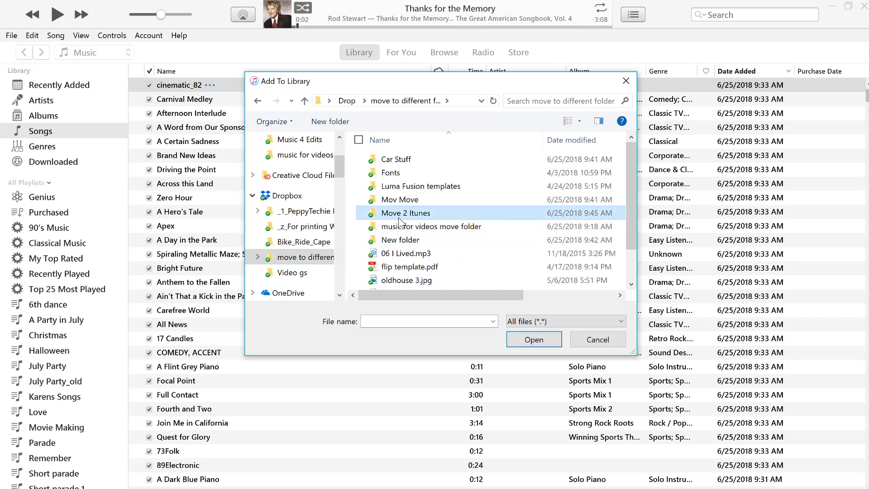
double_click(406, 213)
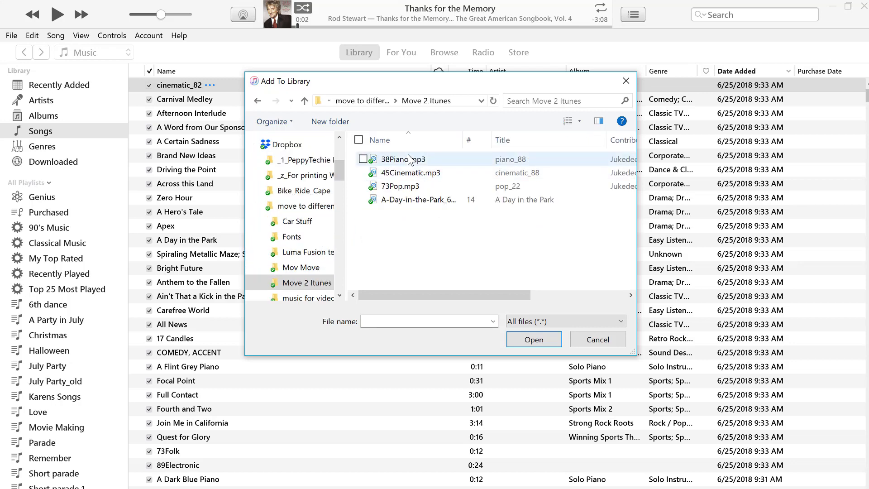
click(398, 159)
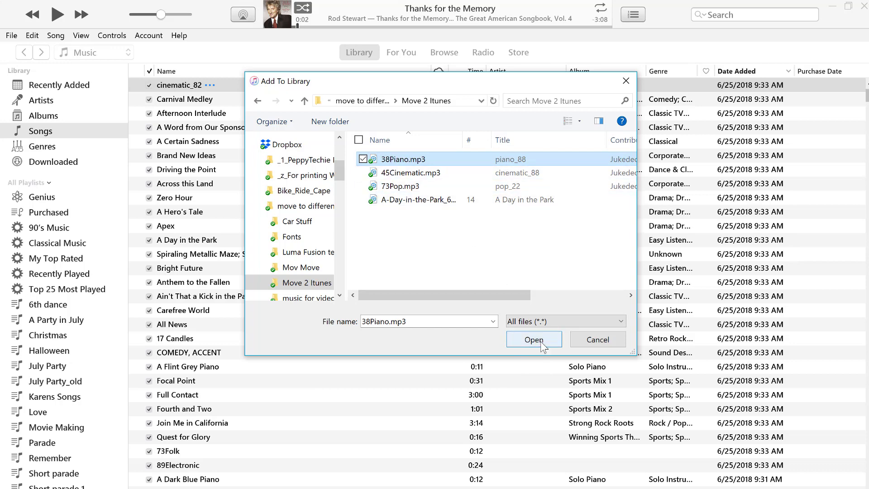
click(533, 339)
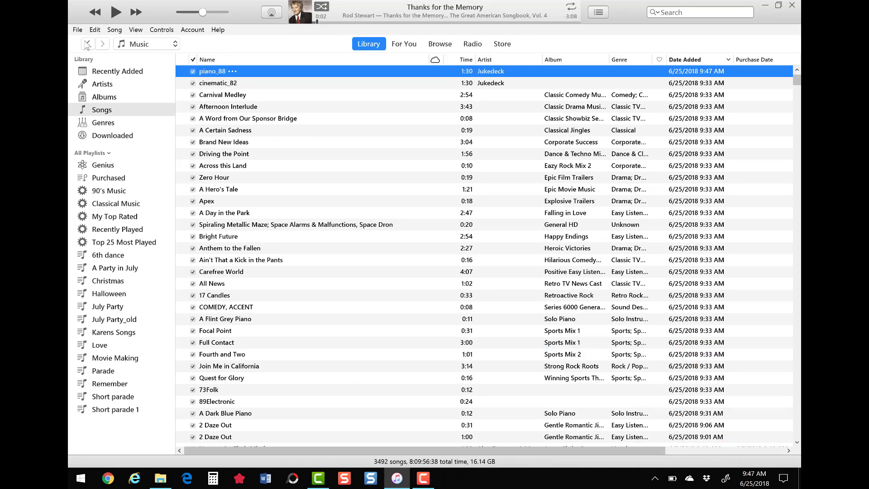
Add the whole Move 2 Itunes folder to the library, bringing in cinematic_88 and pop_22
click(77, 29)
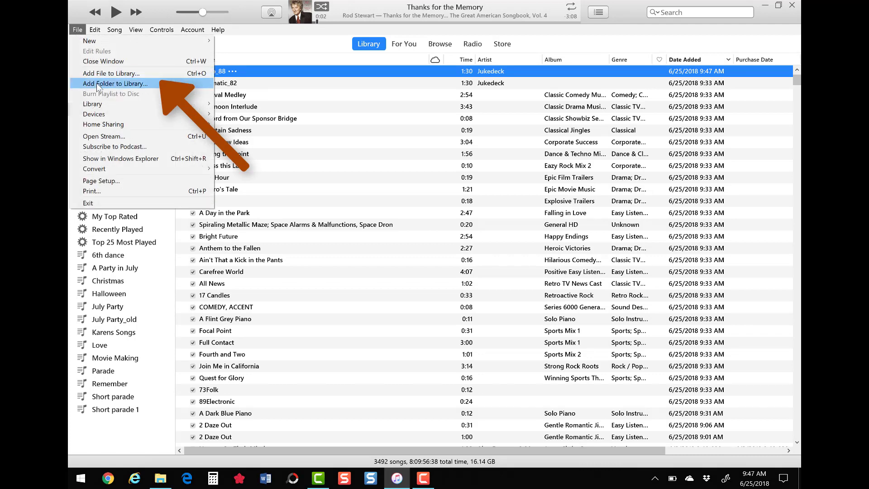
click(115, 84)
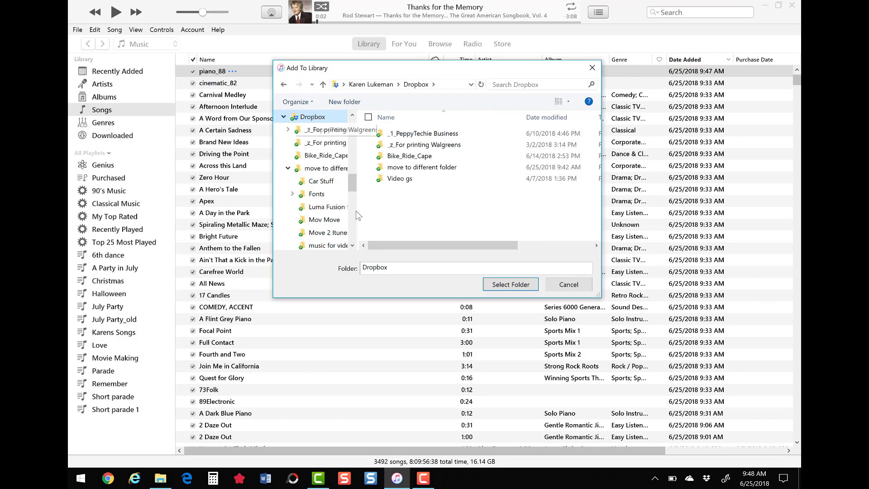
click(421, 166)
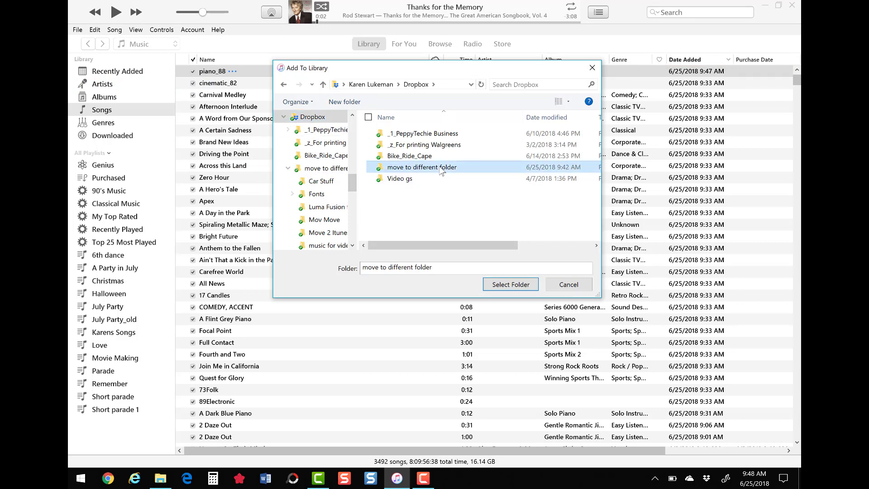
double_click(421, 167)
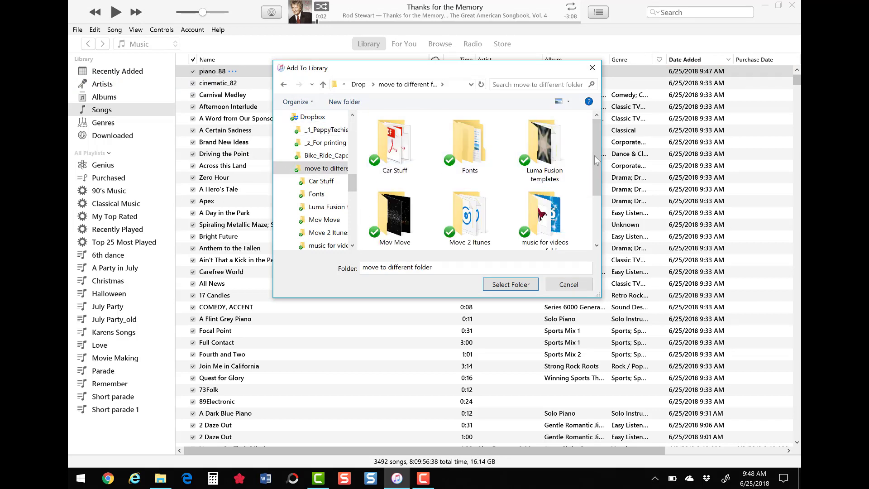
scroll(down, 3)
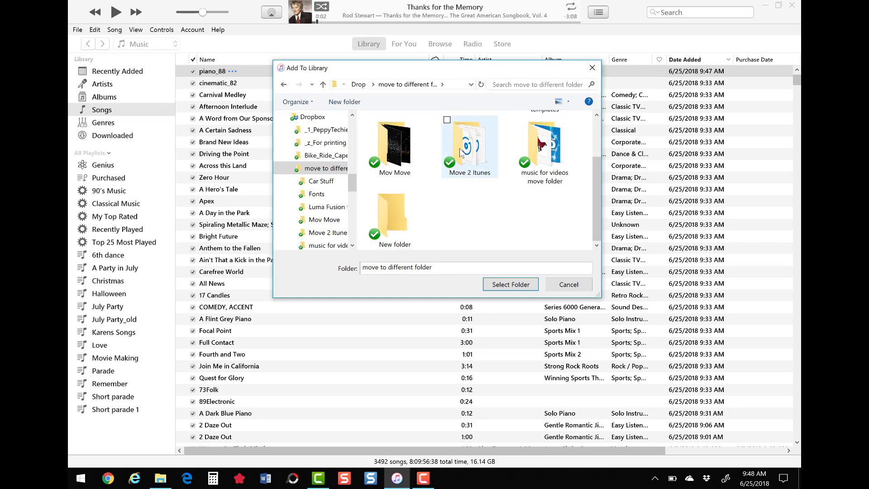
click(469, 143)
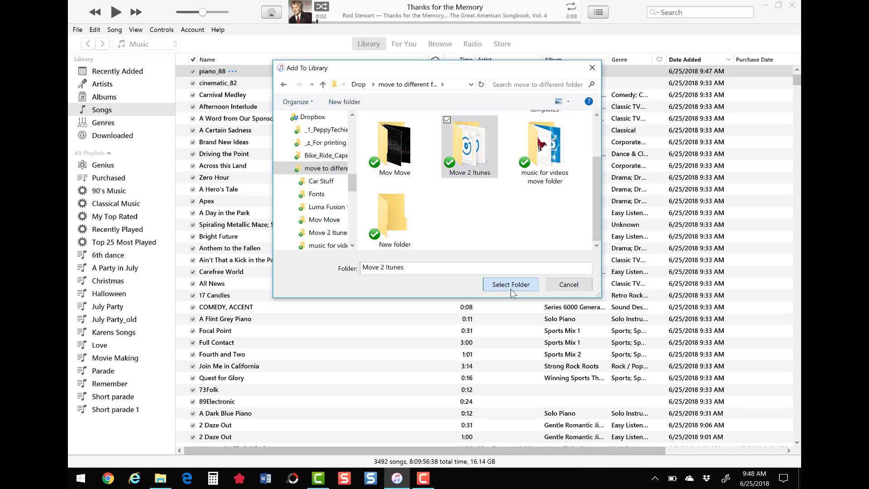
click(509, 285)
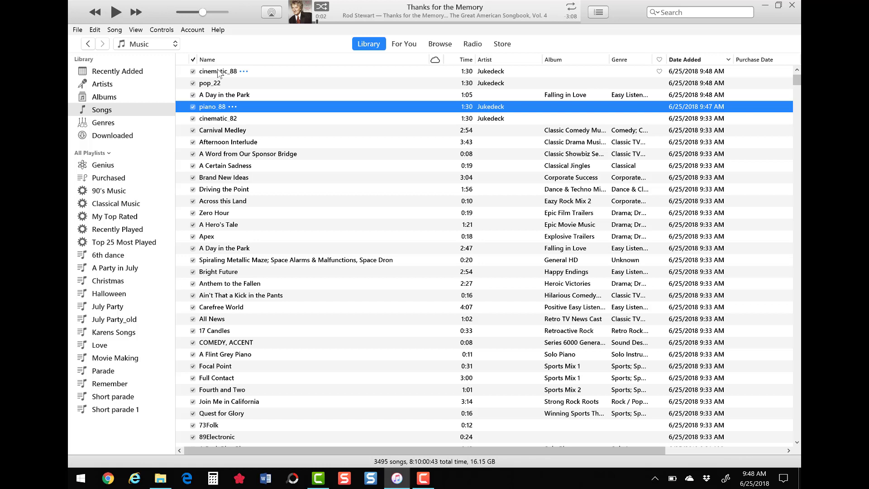
Select the four new tracks from cinematic_88 down to piano_88 and bring up their actions
click(218, 70)
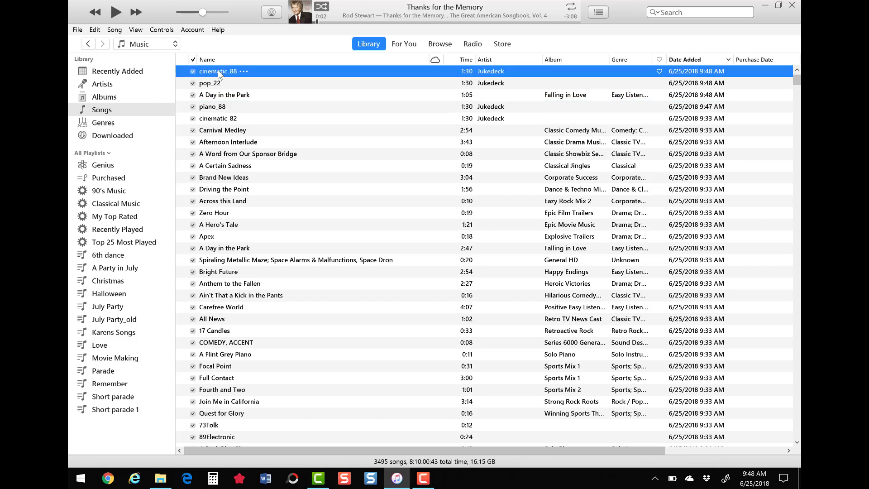
click(212, 107)
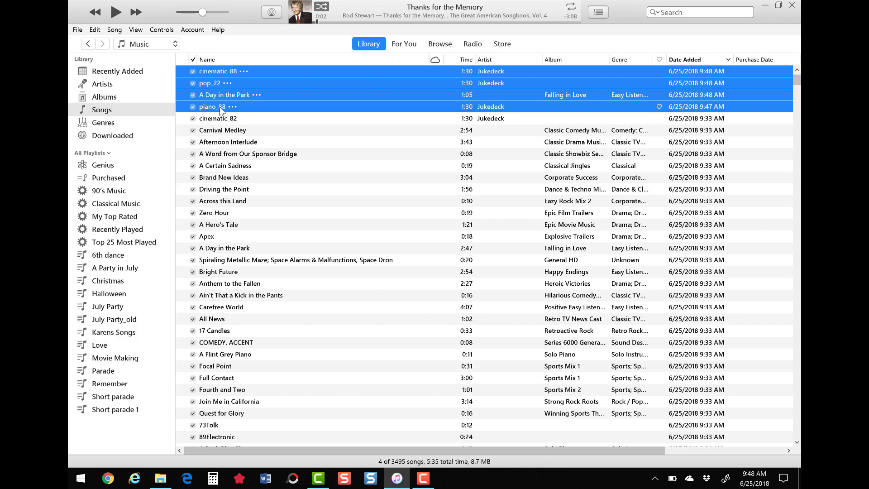
right_click(216, 107)
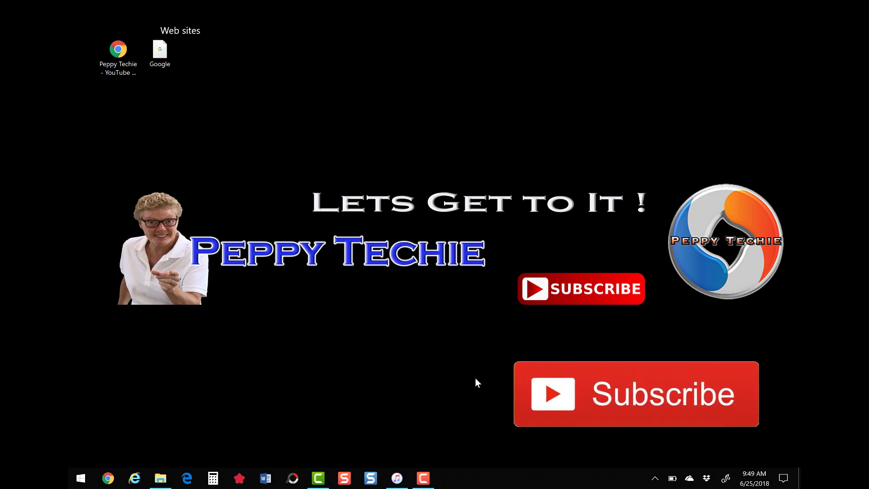
mouse_move(430, 357)
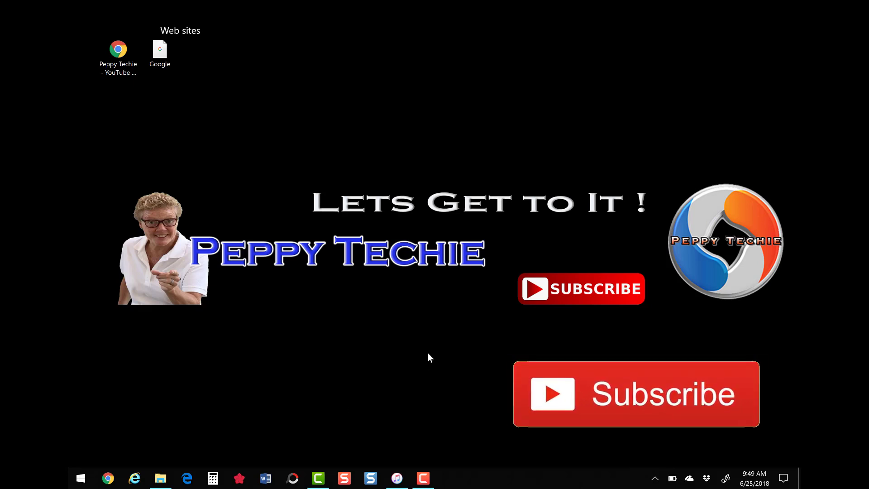